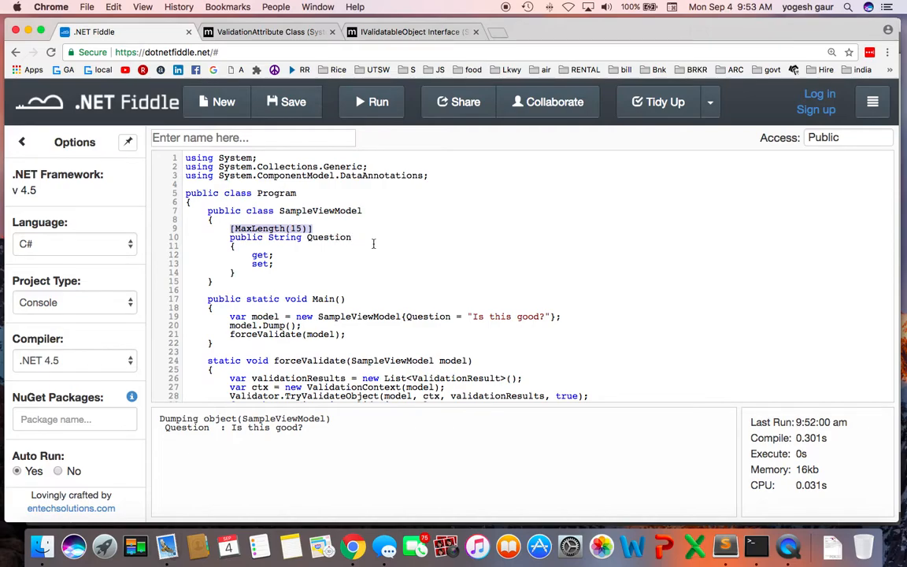
# - Review the model.Dump() call and the ValidationAttribute Class documentation before editing after MaxLength(15)
pyautogui.scroll(-3)
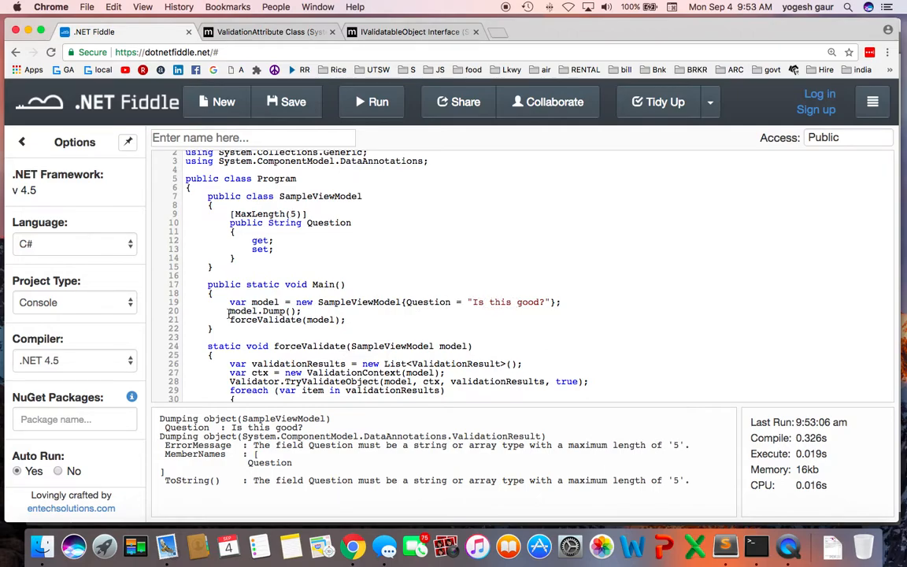
pyautogui.doubleClick(243, 310)
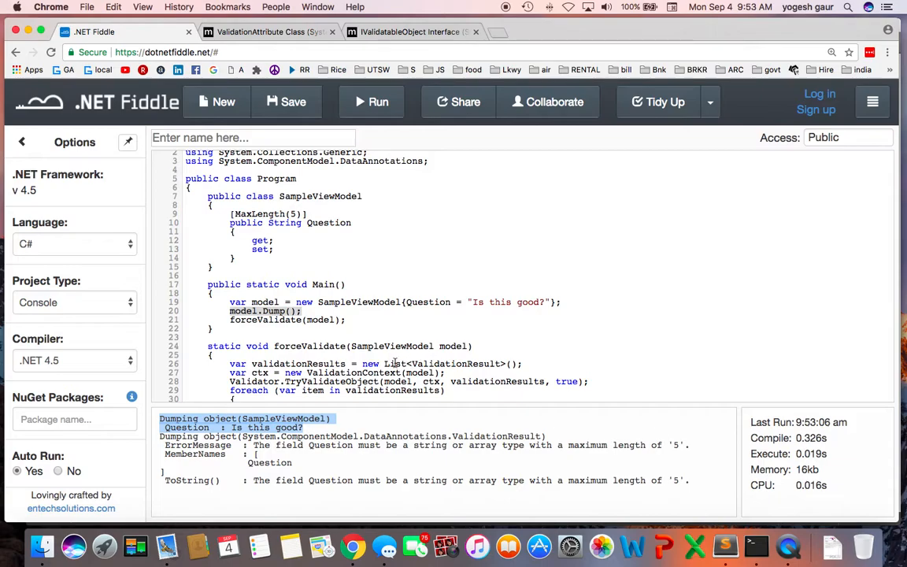
pyautogui.moveTo(400, 363)
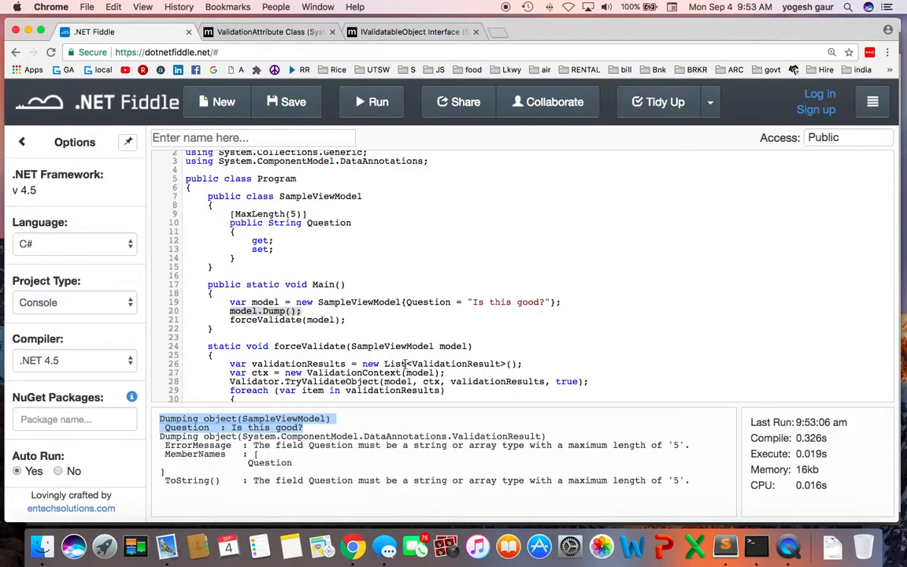
pyautogui.scroll(-3)
pyautogui.write('1')
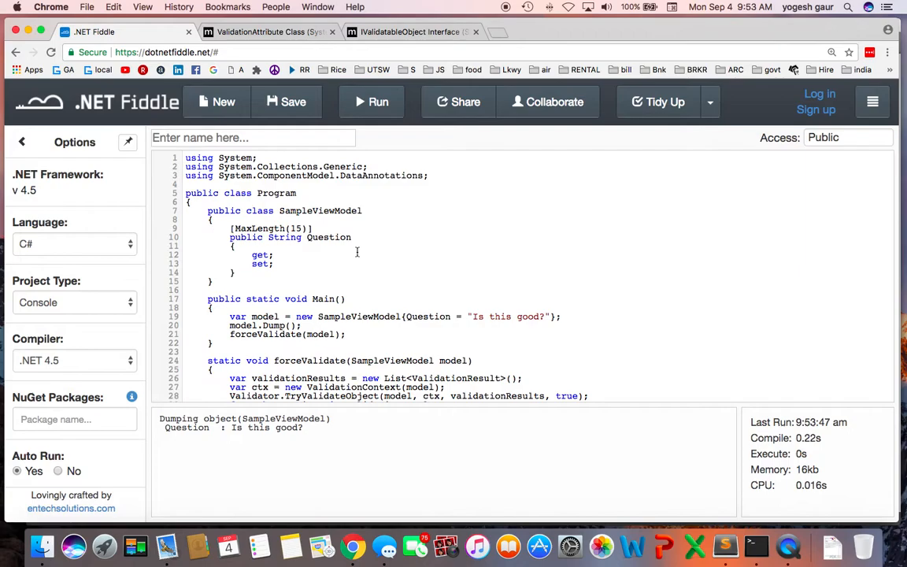
pyautogui.moveTo(329, 228)
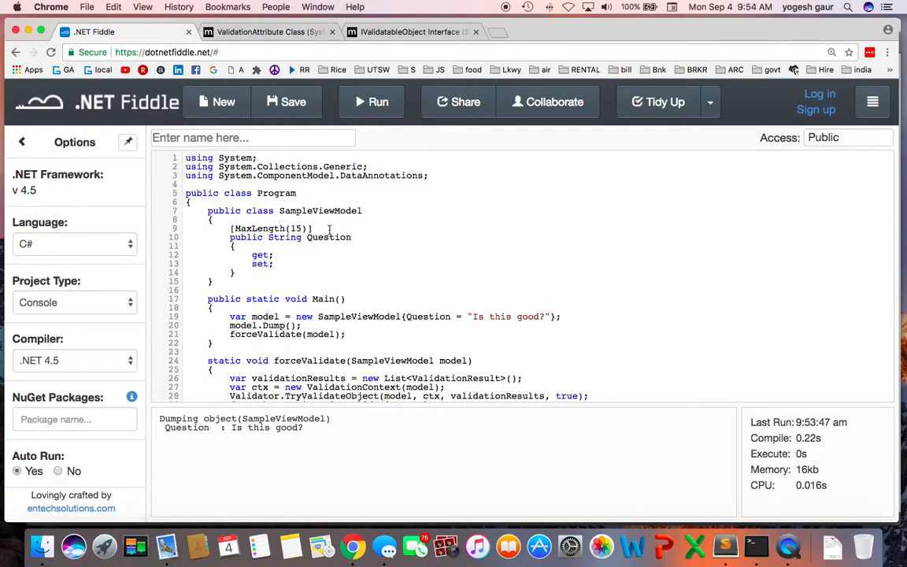
pyautogui.click(315, 229)
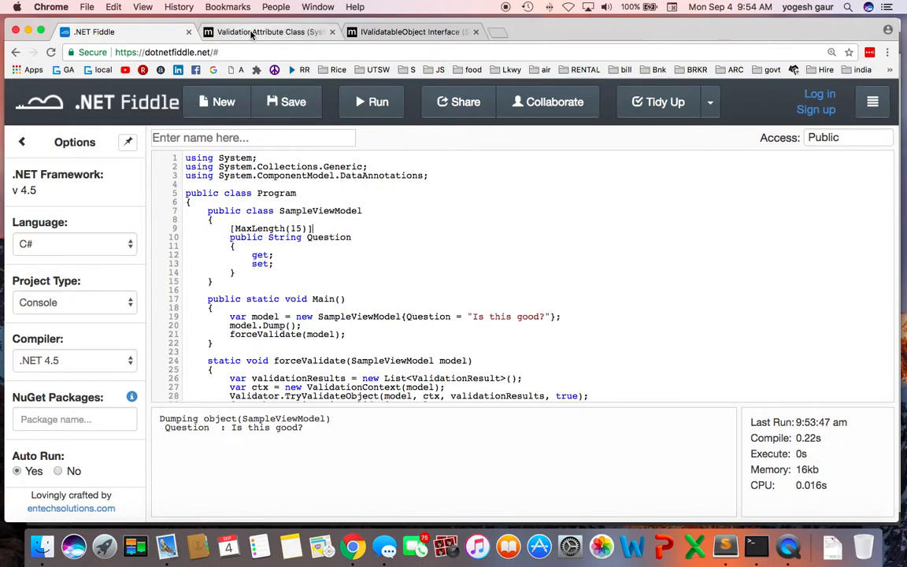
pyautogui.click(268, 32)
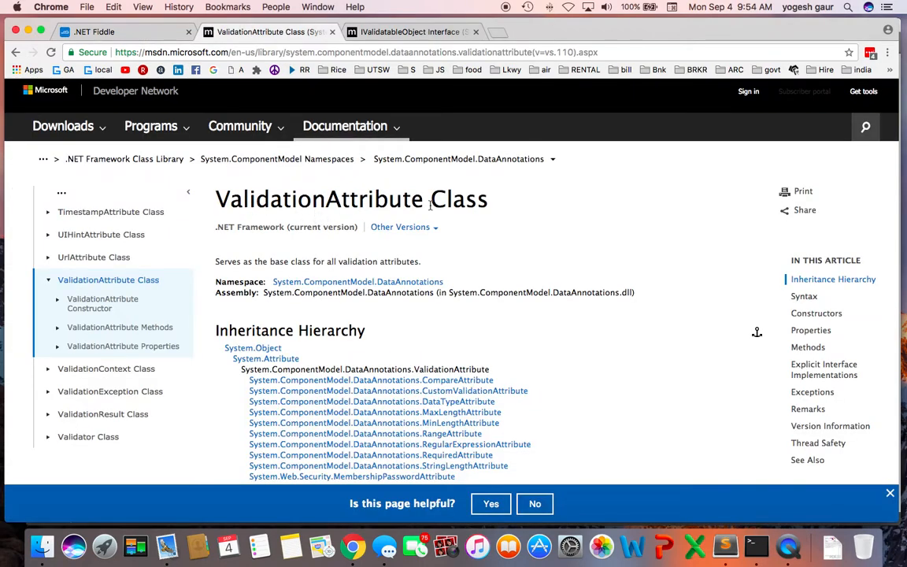
pyautogui.scroll(-3)
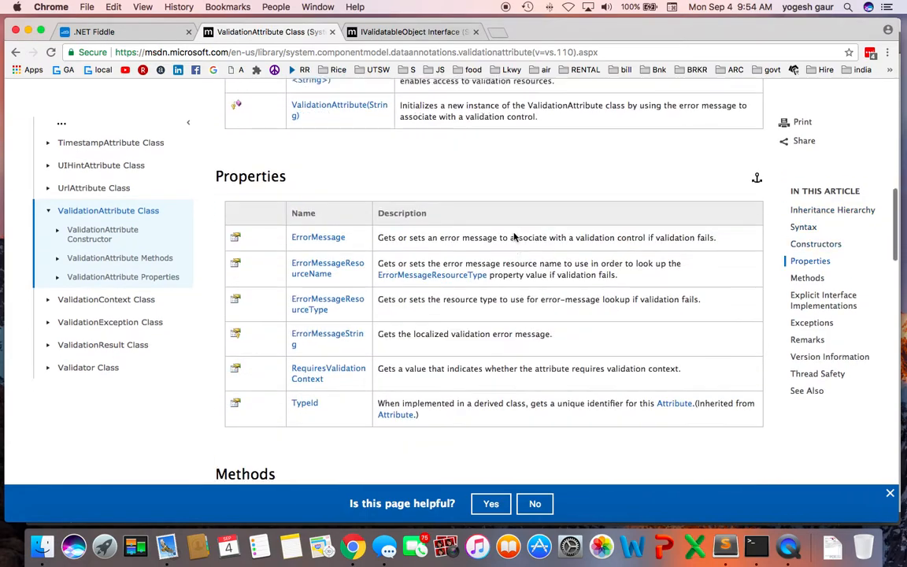
pyautogui.scroll(-3)
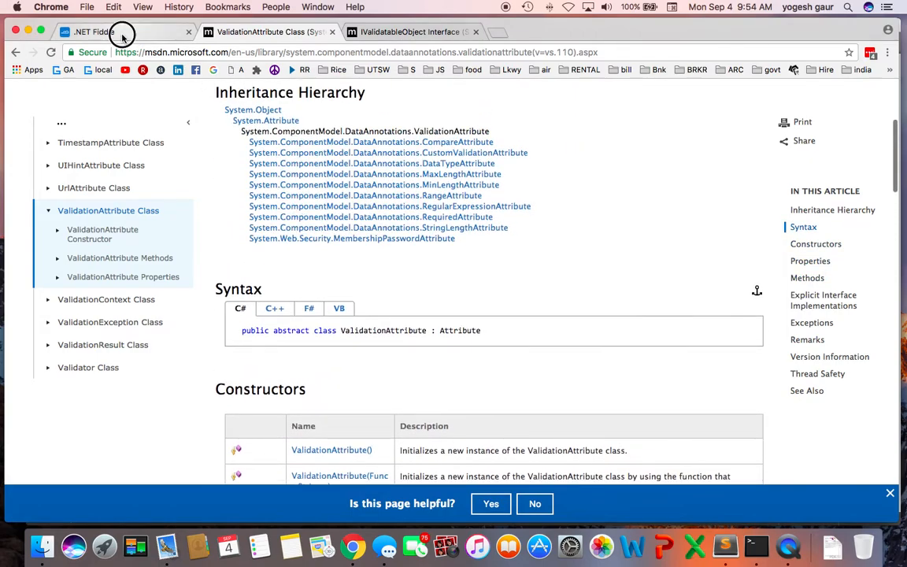
pyautogui.click(118, 32)
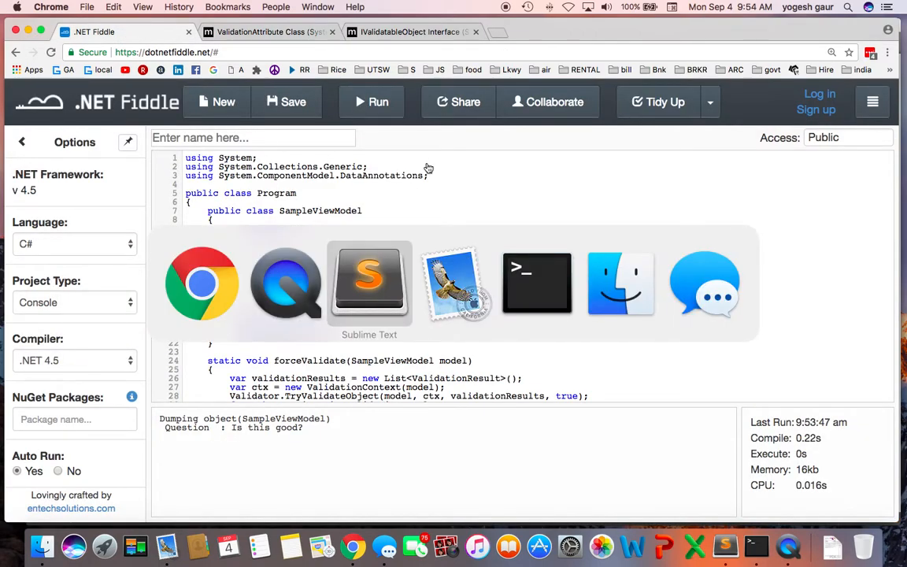
# - Add the MyAtrribute : ValidationAttribute class and decorate Question with [MyAtrribute()] from the Sublime Text notes
pyautogui.click(369, 283)
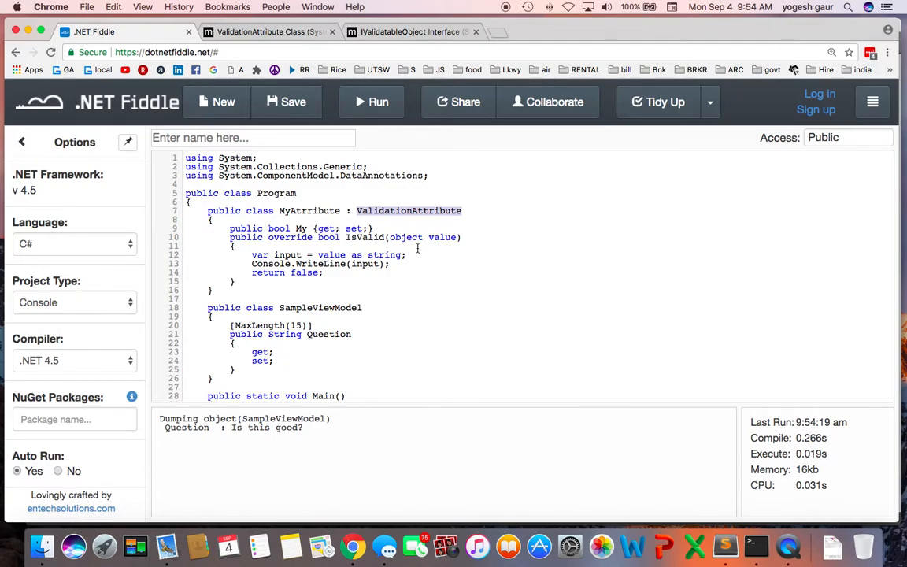
pyautogui.moveTo(328, 323)
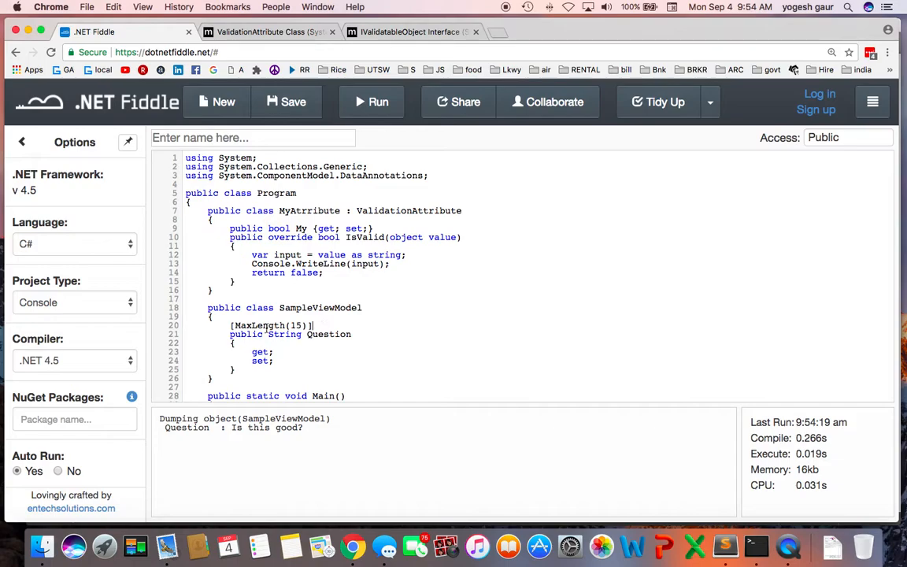
pyautogui.press('cmd+tab')
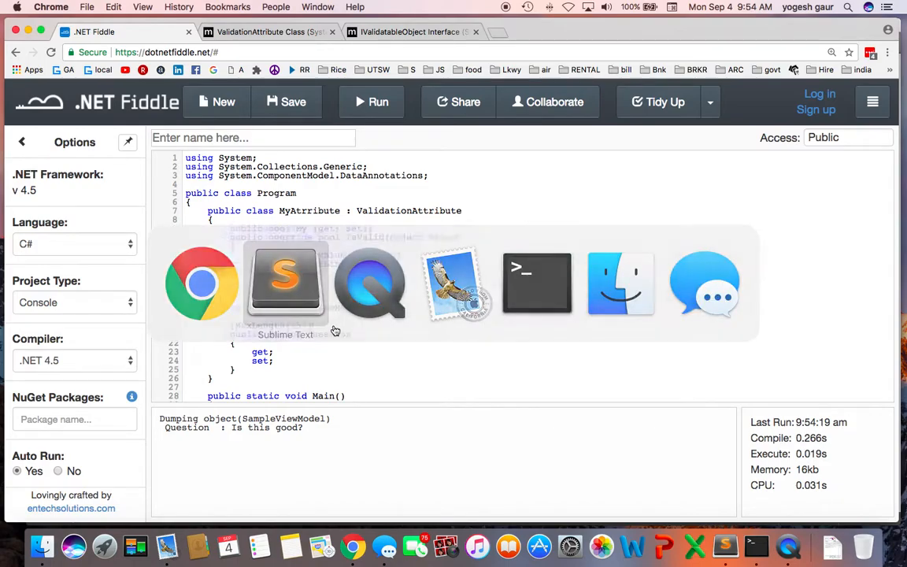
pyautogui.click(283, 284)
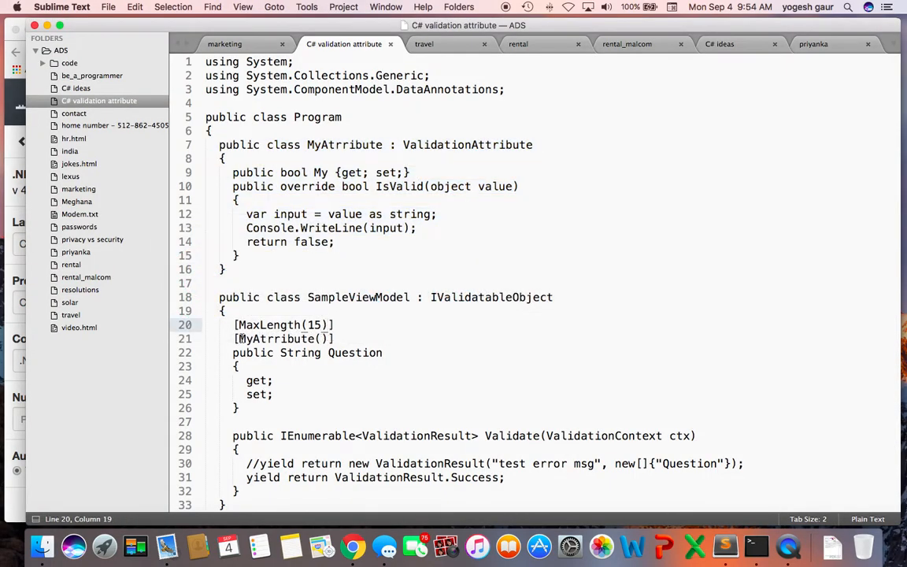
pyautogui.tripleClick(284, 339)
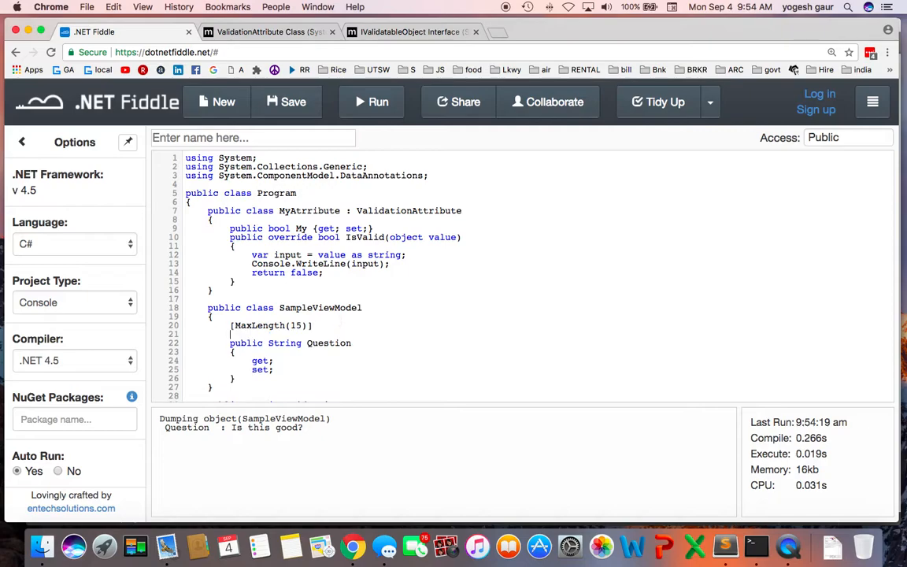
pyautogui.write('[MyAtrribute()]')
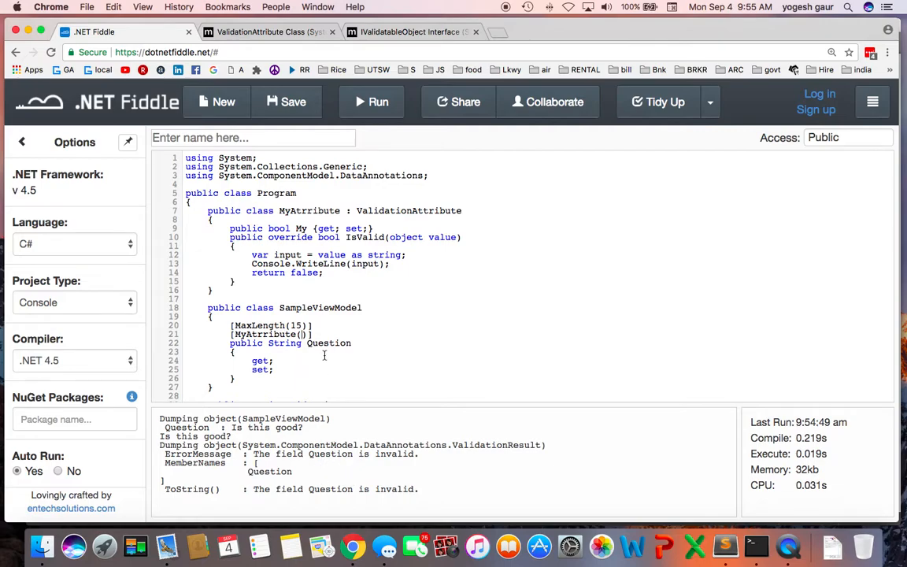
# - Give MyAttribute an ErrorMessage = "" argument and rerun to see the 'Gaur Associates' message
pyautogui.write('E')
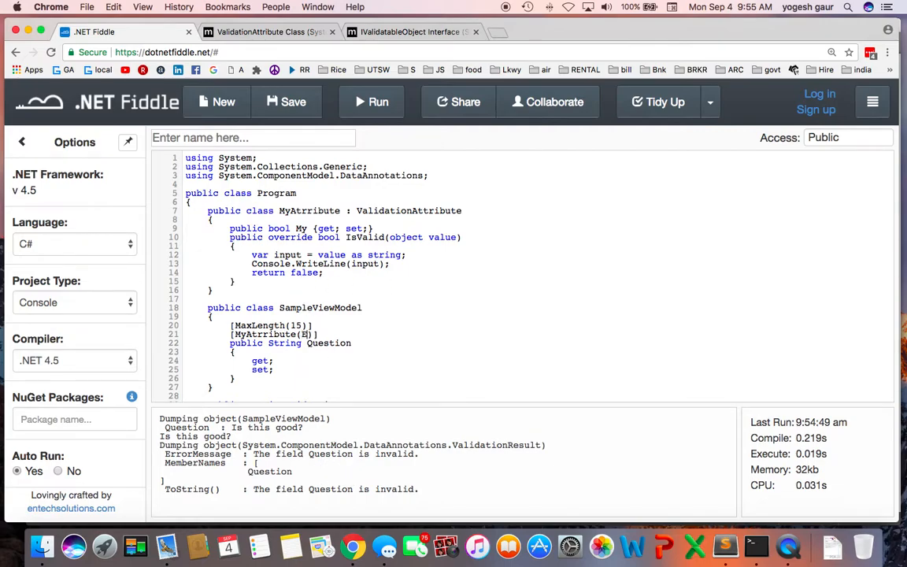
pyautogui.write('rrorMessage')
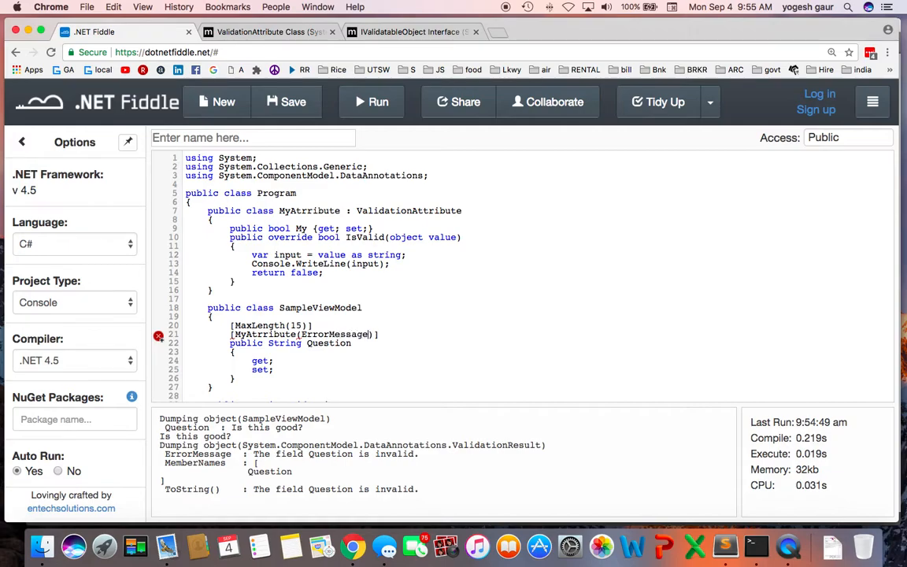
pyautogui.write('= ""')
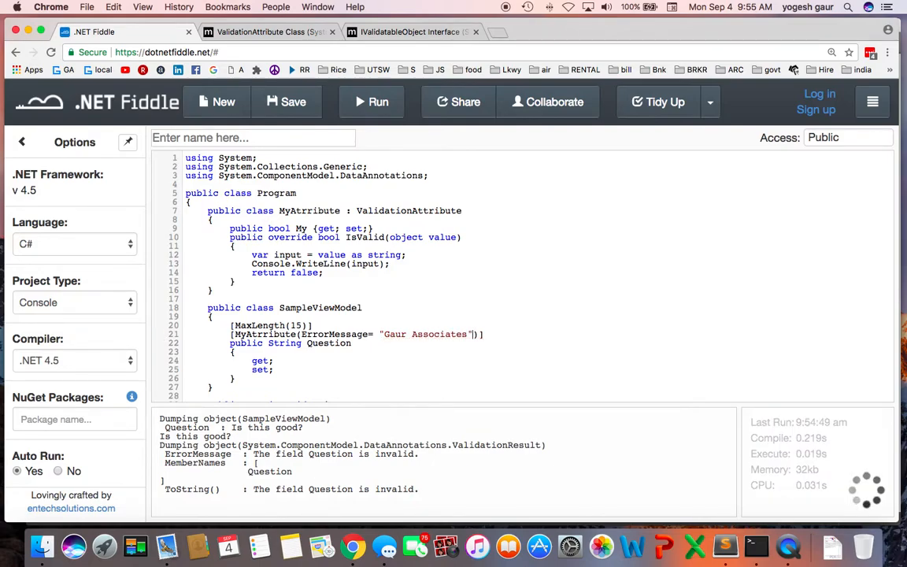
pyautogui.click(371, 100)
pyautogui.write('tru')
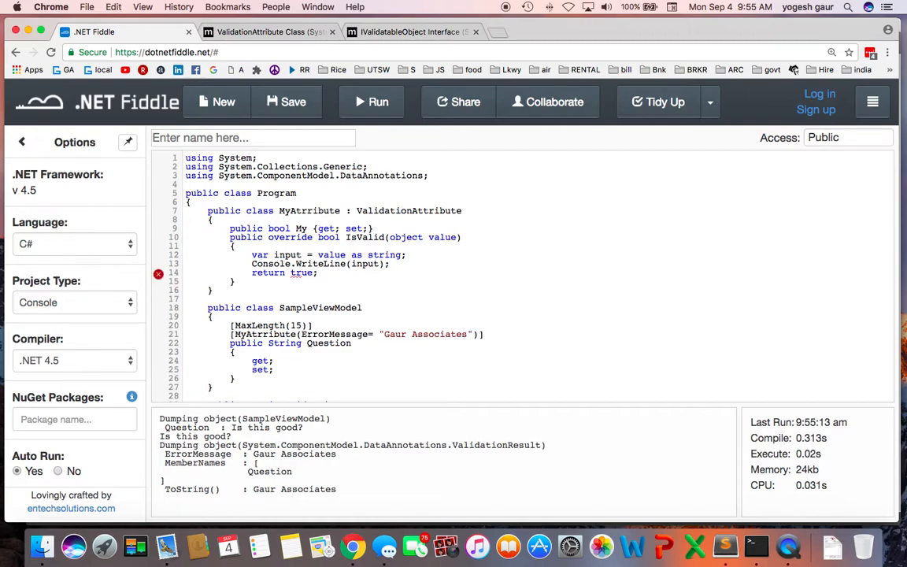
# - Run with IsValid returning true, then add ', My = true' to the MyAttribute usage on Question
pyautogui.click(378, 101)
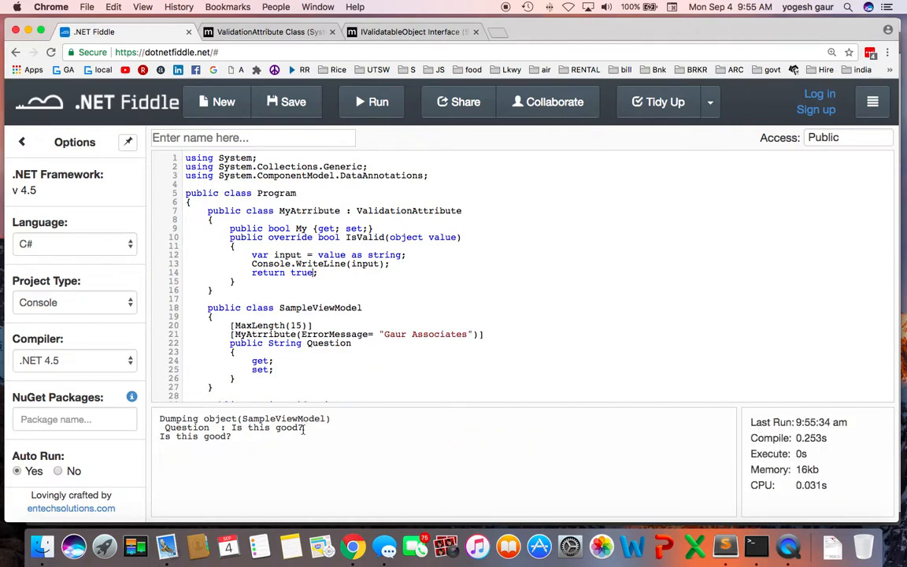
pyautogui.moveTo(306, 432)
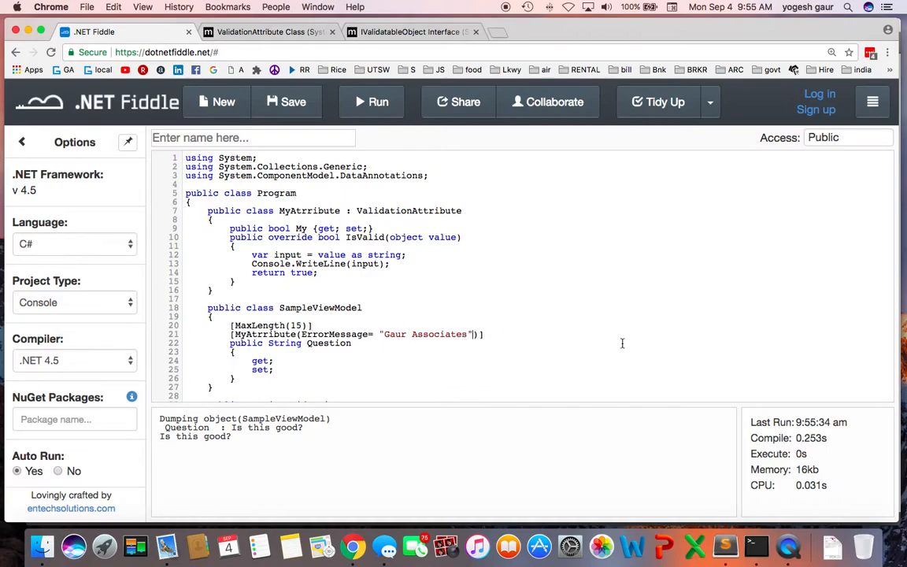
pyautogui.write(', MY')
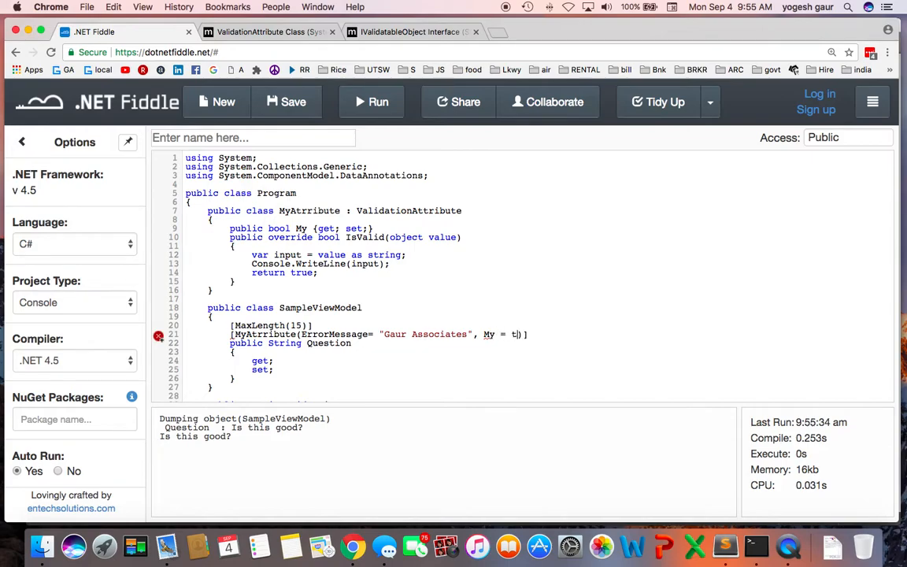
pyautogui.write('rue')
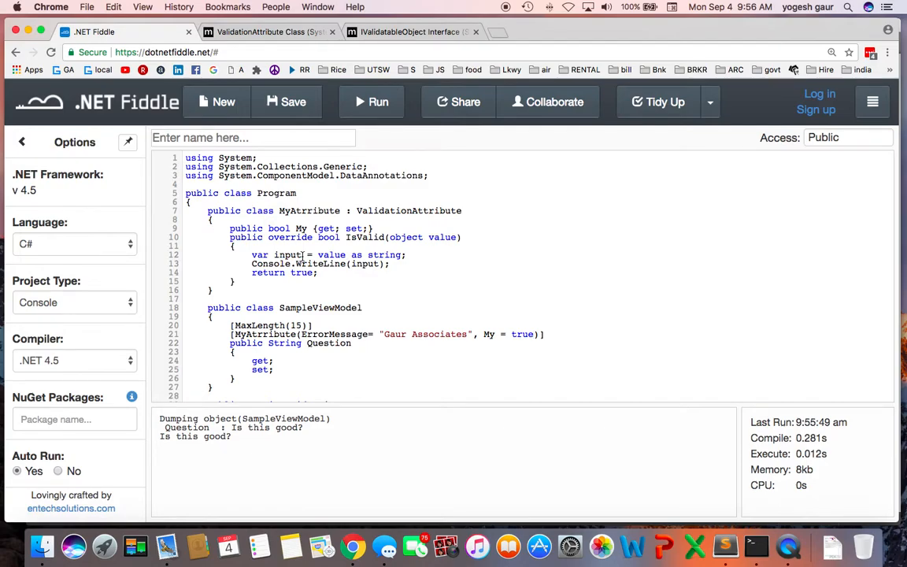
pyautogui.moveTo(394, 313)
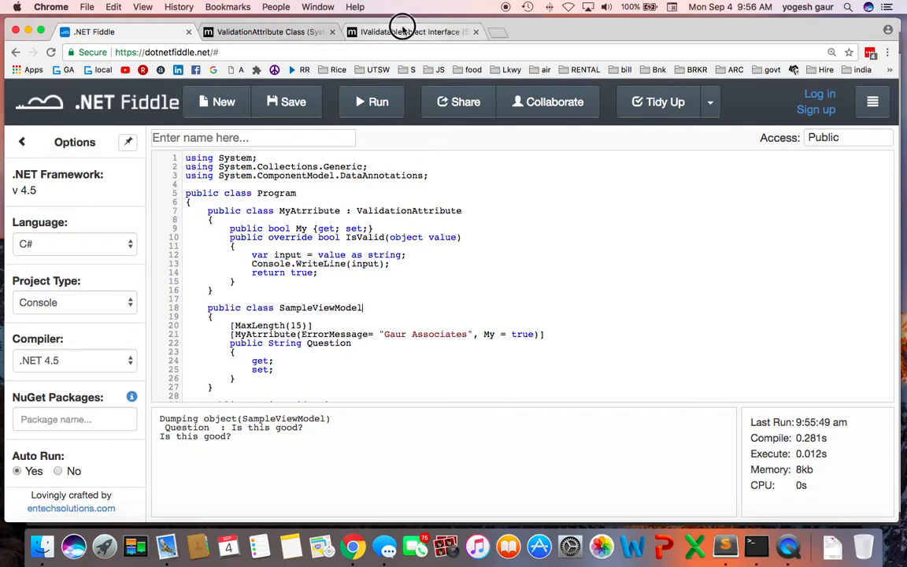
# - Copy the IValidatableObject interface name from MSDN and return to make SampleViewModel implement it
pyautogui.click(410, 31)
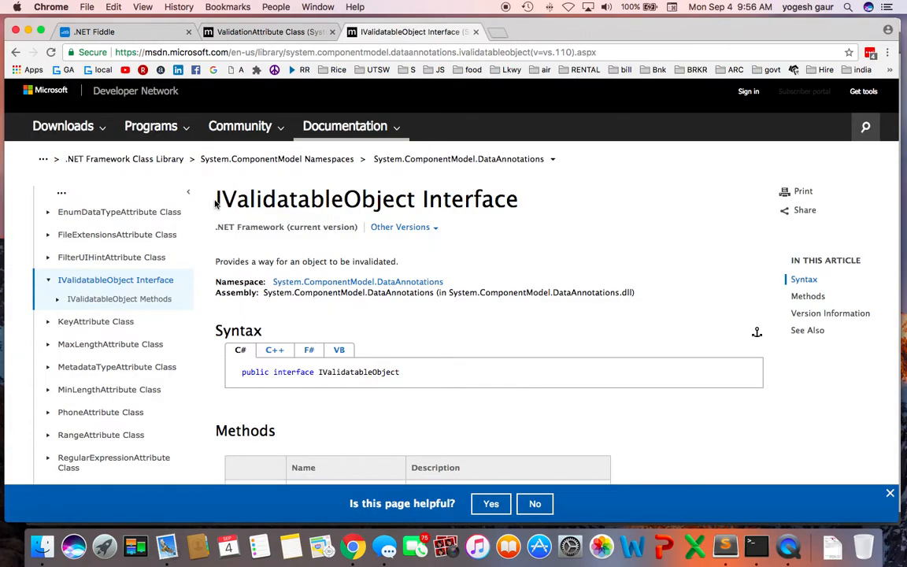
pyautogui.doubleClick(315, 199)
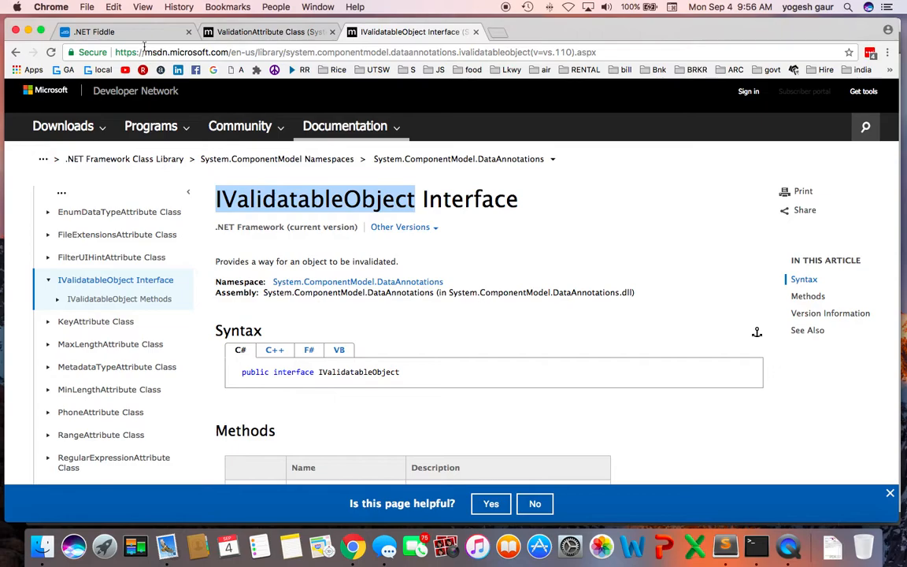
pyautogui.click(118, 32)
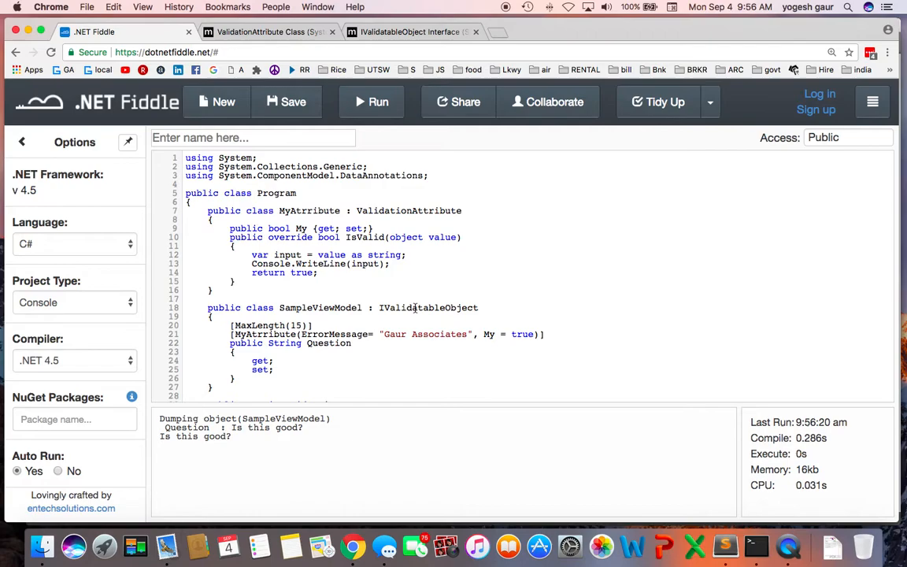
# - Scroll through SampleViewModel to the pasted Validate method yielding ValidationResult.Success
pyautogui.scroll(-3)
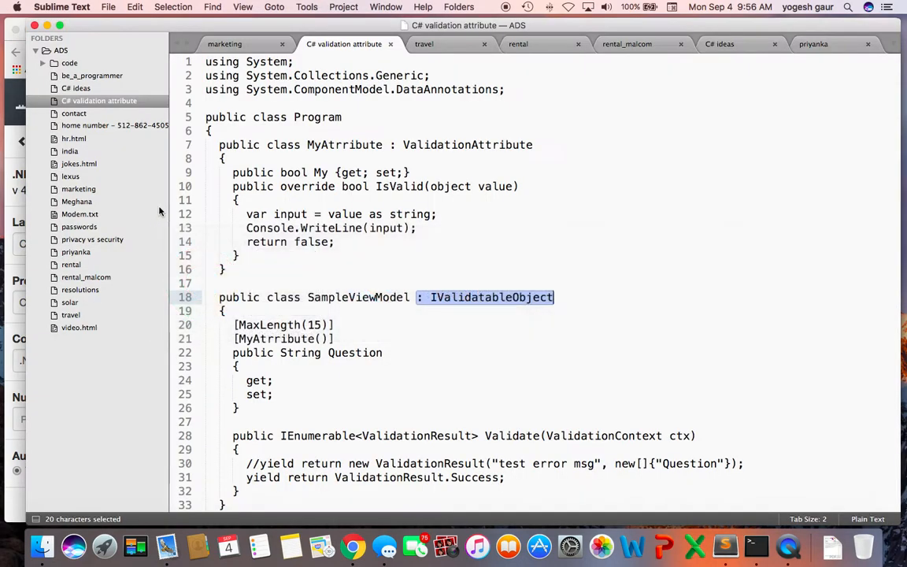
pyautogui.scroll(-3)
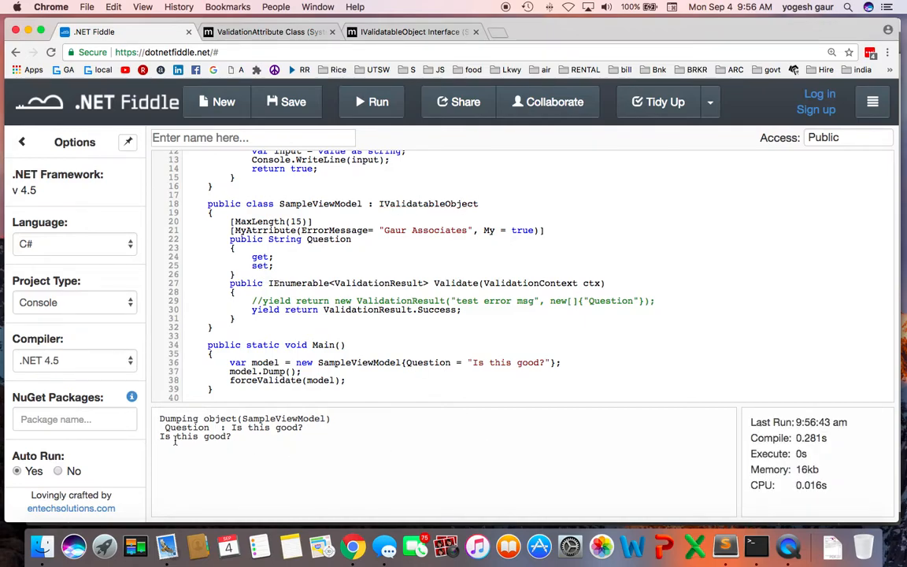
pyautogui.moveTo(408, 397)
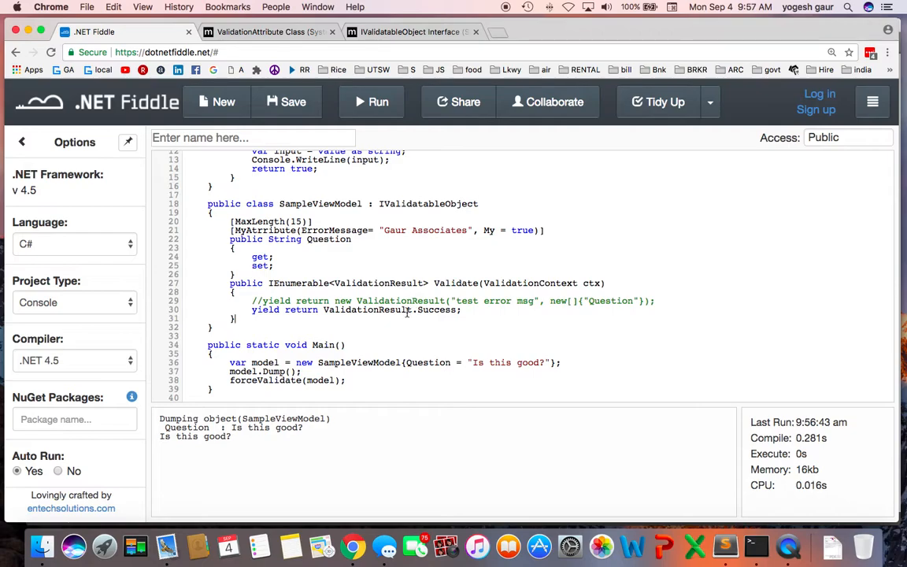
pyautogui.moveTo(495, 294)
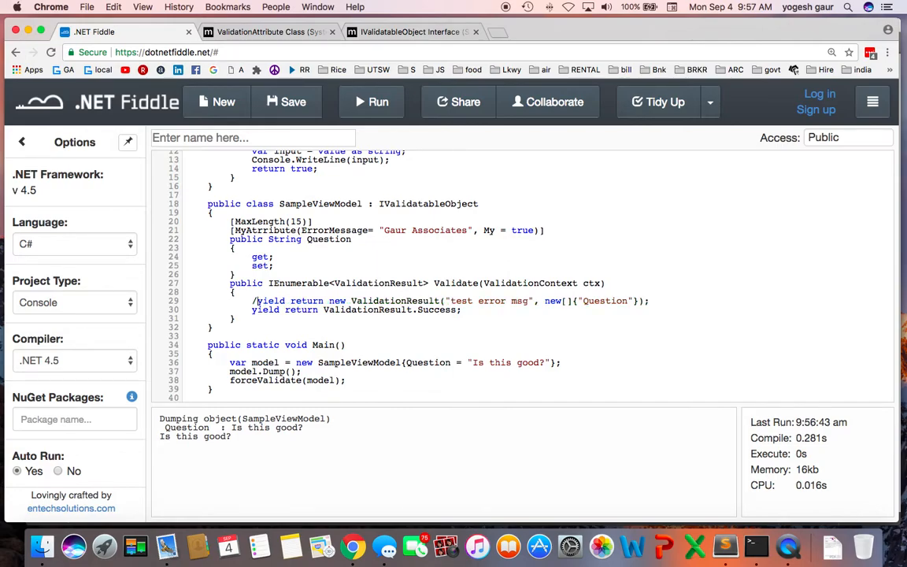
# - Re-enable the ValidationResult error line and replace "test error msg" with "new error msg"
pyautogui.click(371, 101)
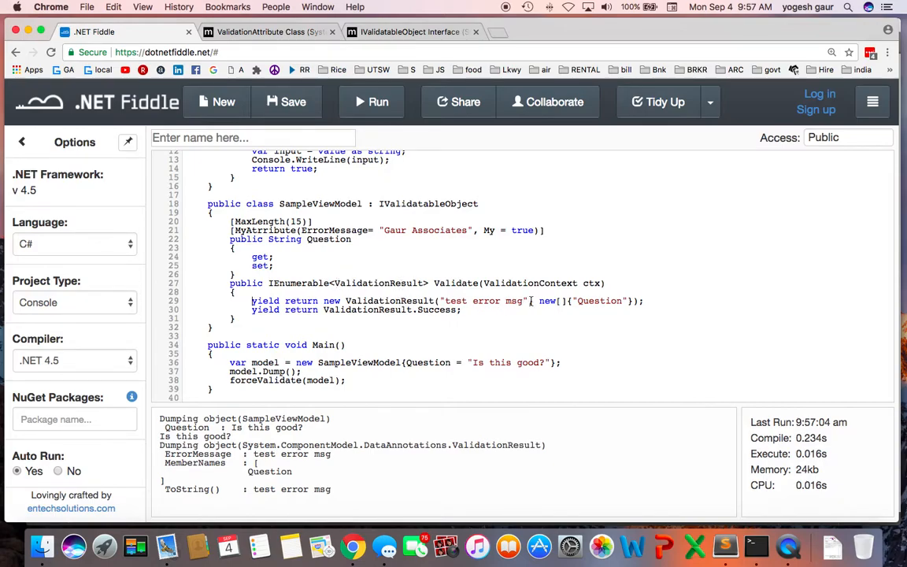
pyautogui.doubleClick(483, 301)
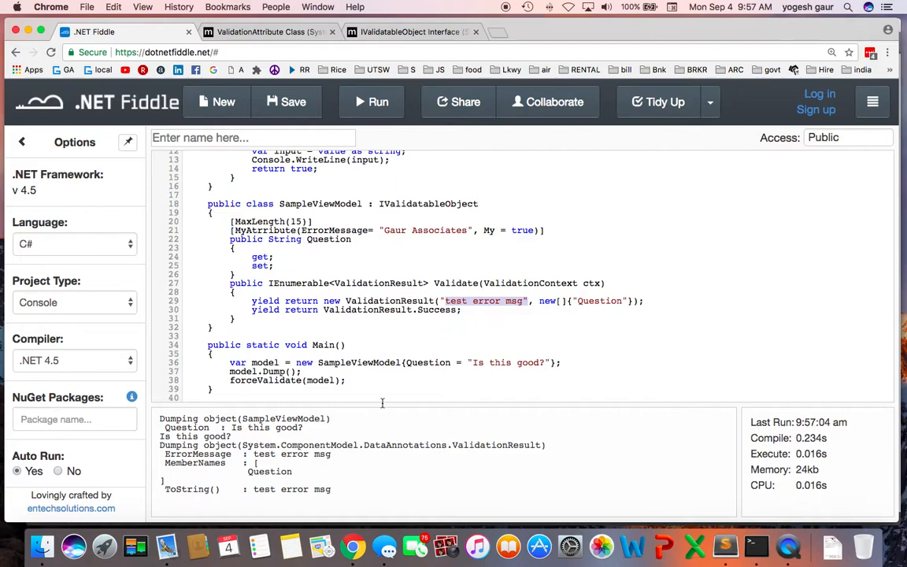
pyautogui.moveTo(364, 497)
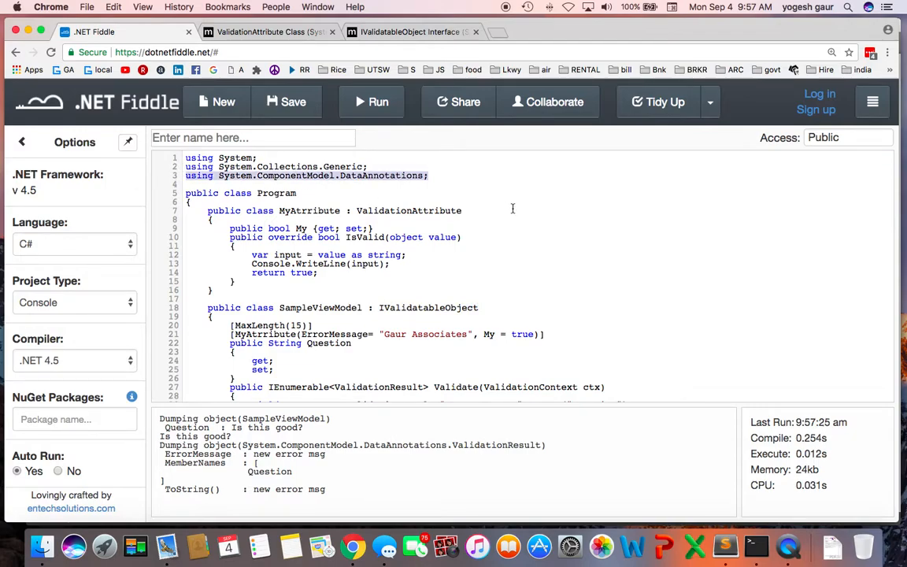
# - Switch to the Gaur Associates website tab and load its homepage
pyautogui.click(268, 31)
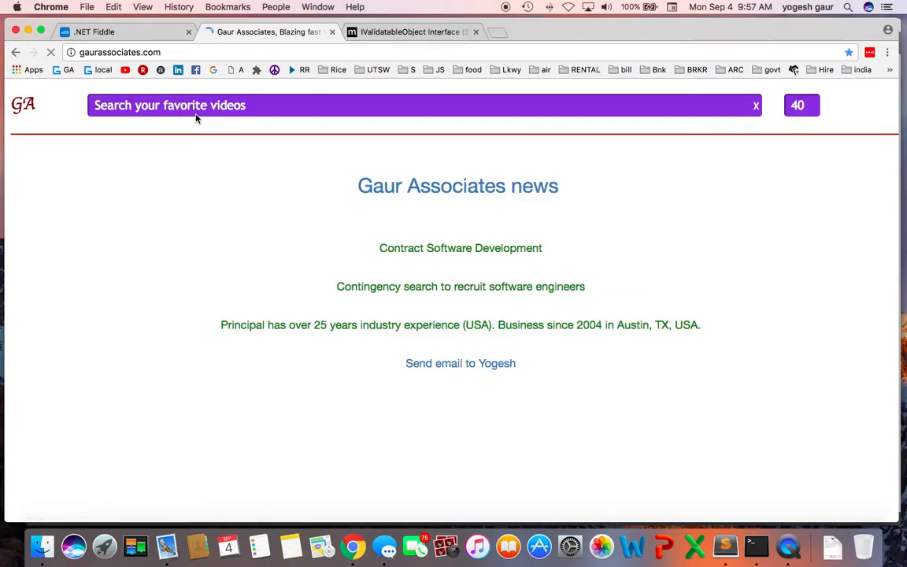
pyautogui.click(425, 104)
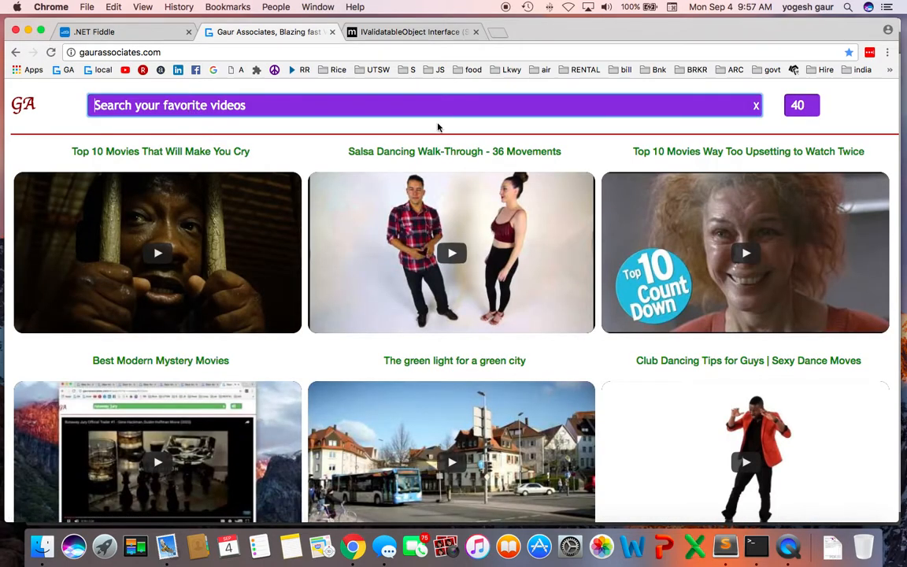